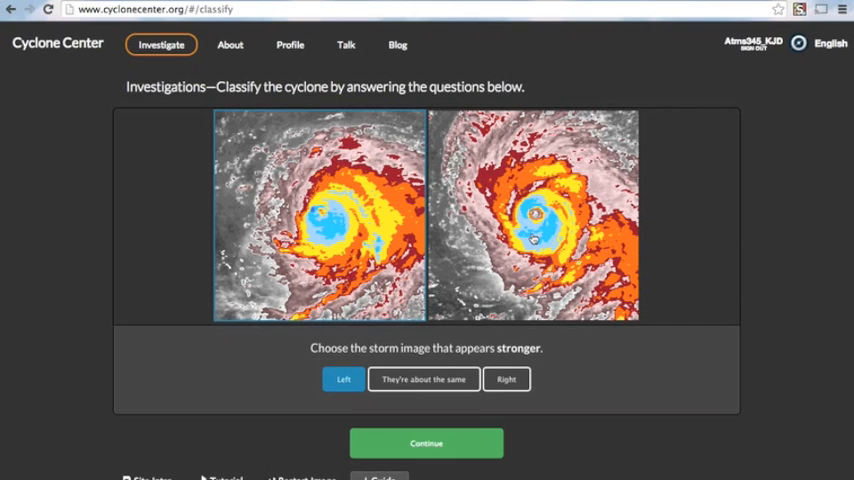
mouse_move(540, 232)
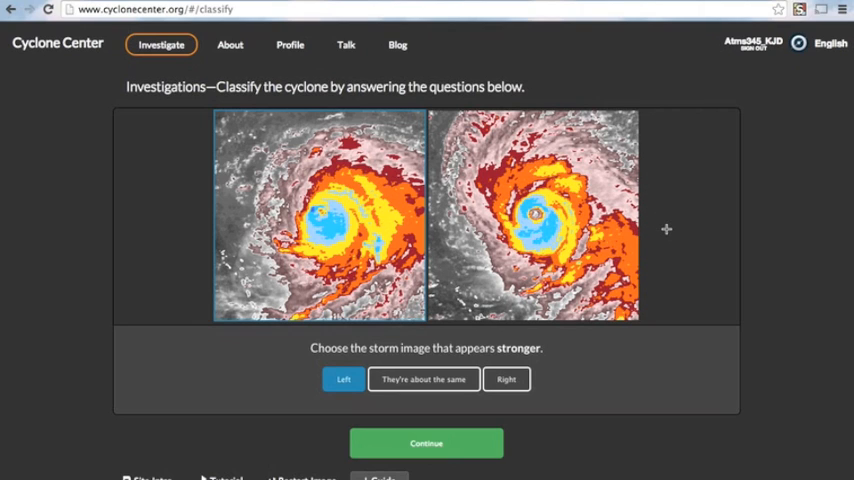
mouse_move(540, 220)
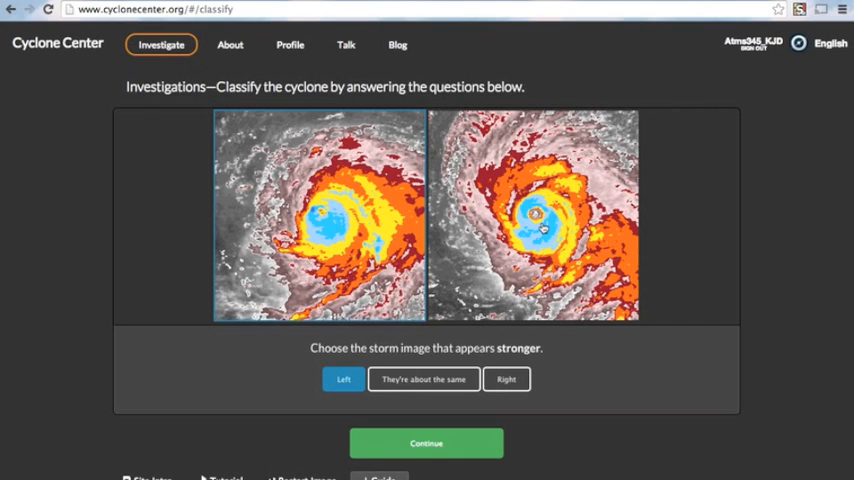
Choose the right-hand image as the stronger storm and continue
click(506, 379)
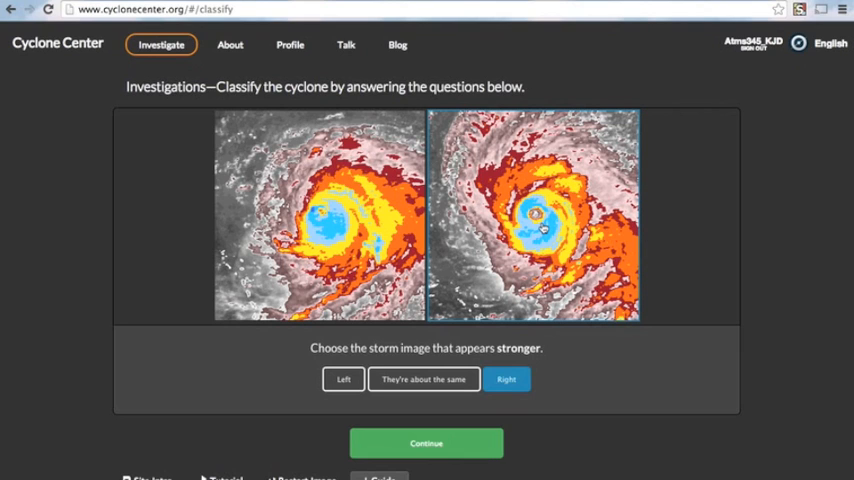
click(506, 379)
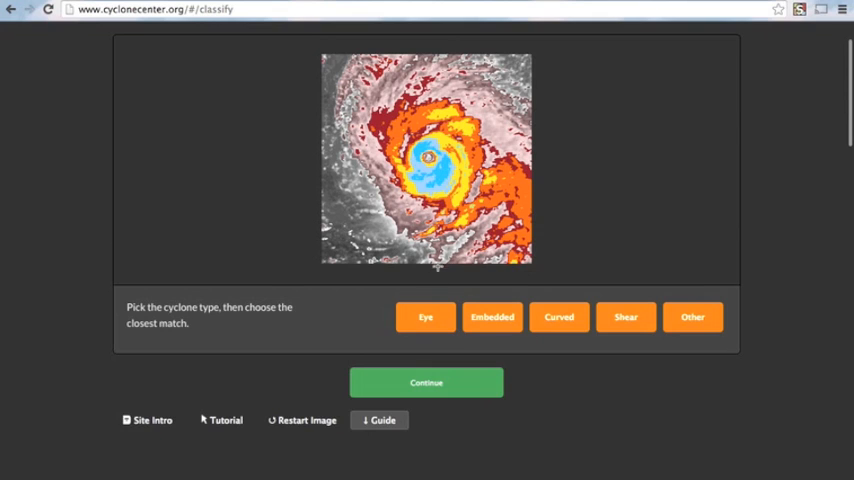
Classify the cyclone as Eye type and pick the closest matching eye thumbnail
click(425, 317)
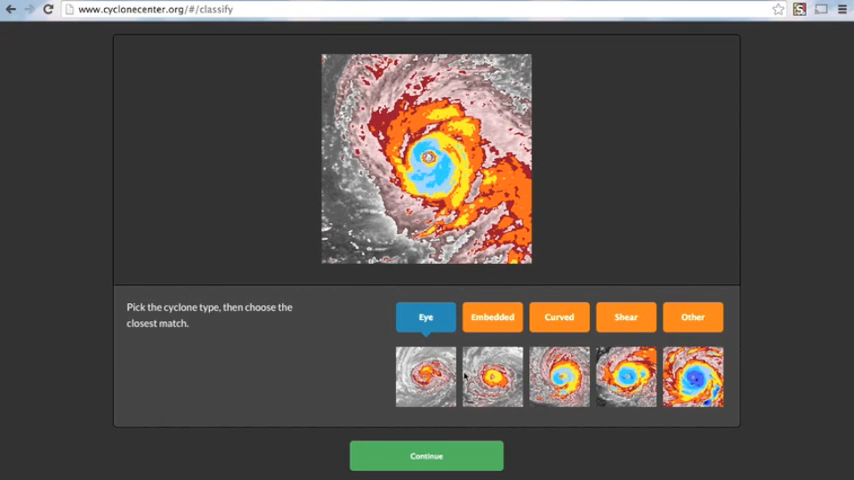
mouse_move(320, 379)
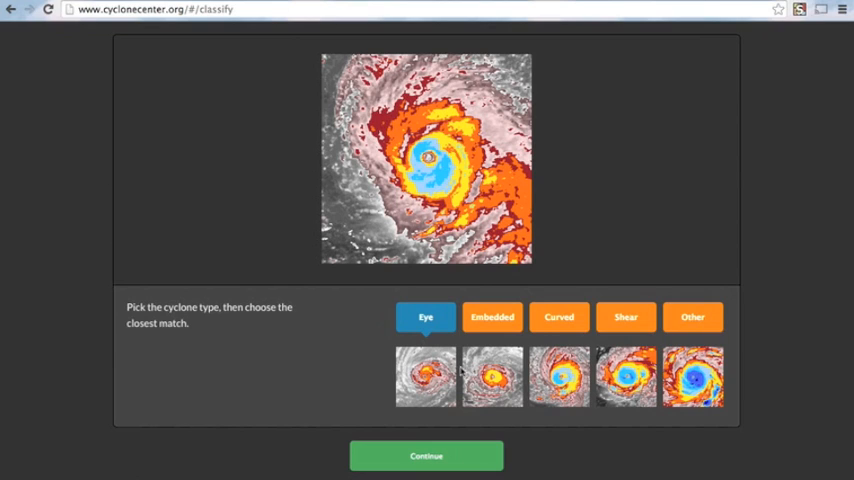
click(559, 377)
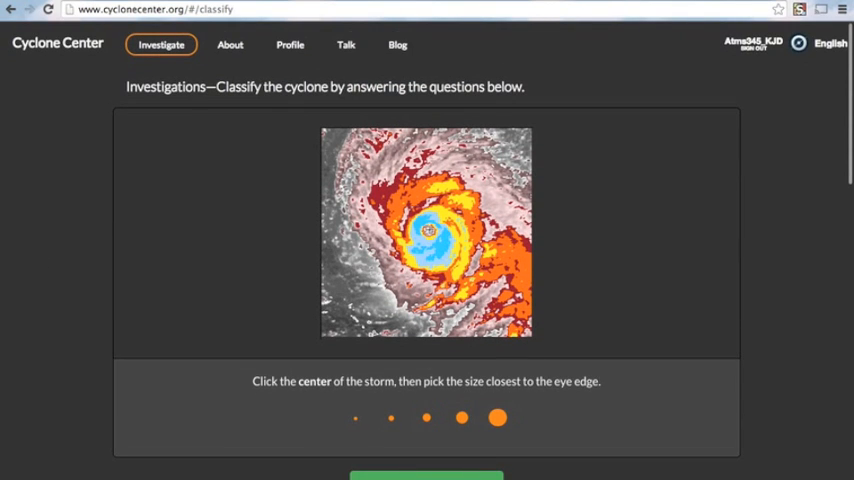
Mark the eye's center, choose the medium eye size, and continue
click(427, 232)
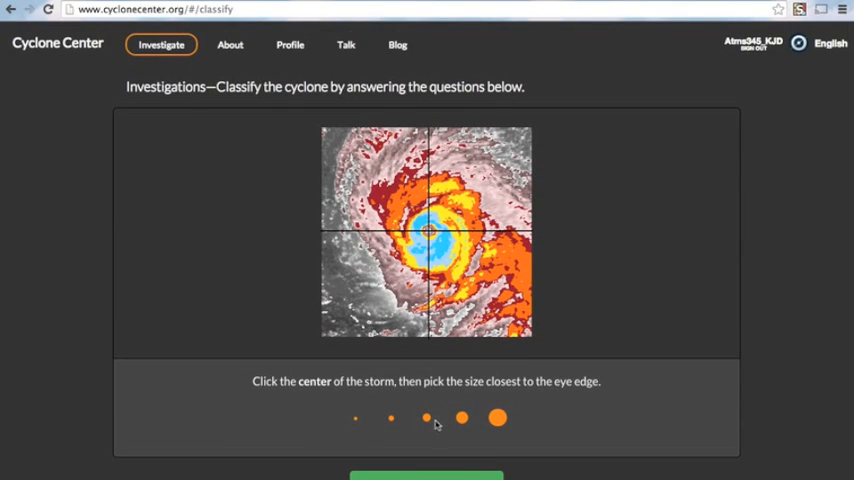
click(426, 418)
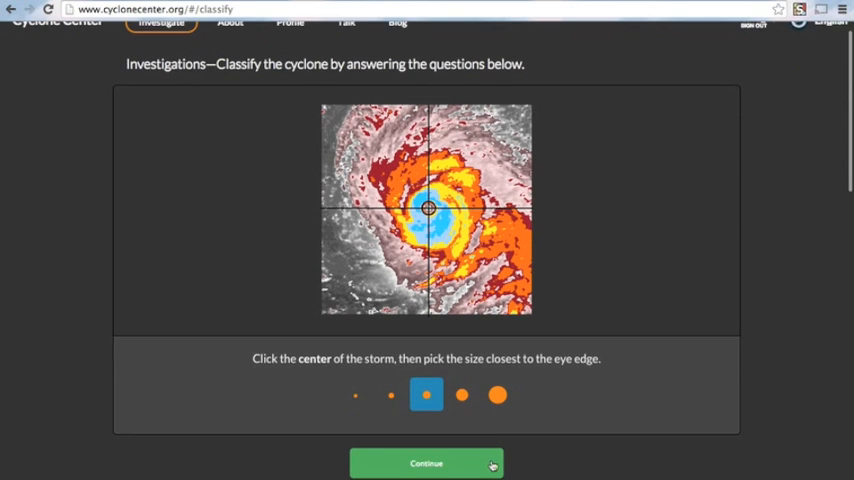
click(426, 462)
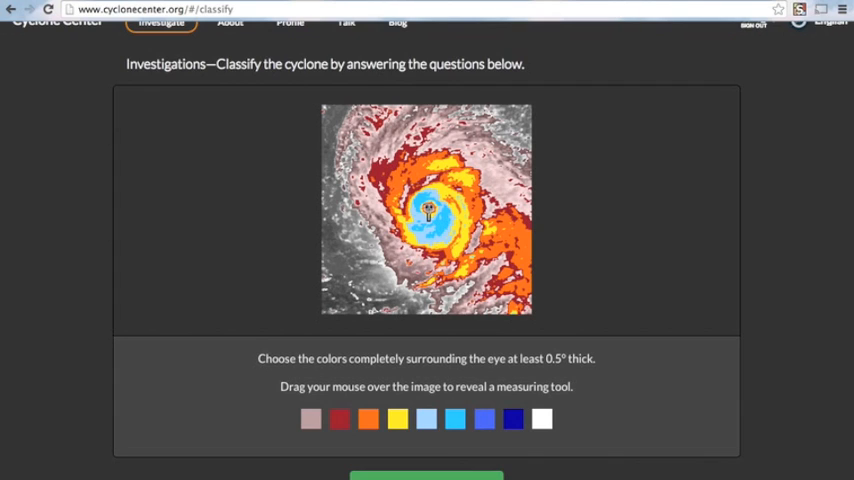
mouse_move(425, 208)
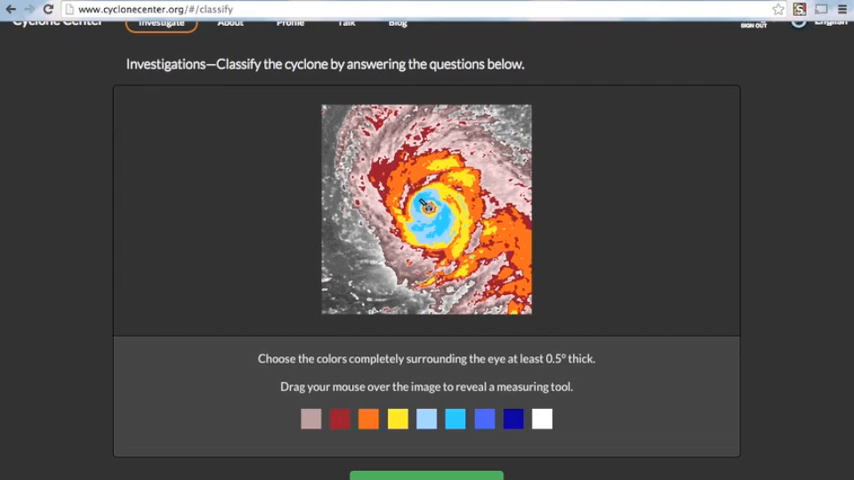
mouse_move(426, 396)
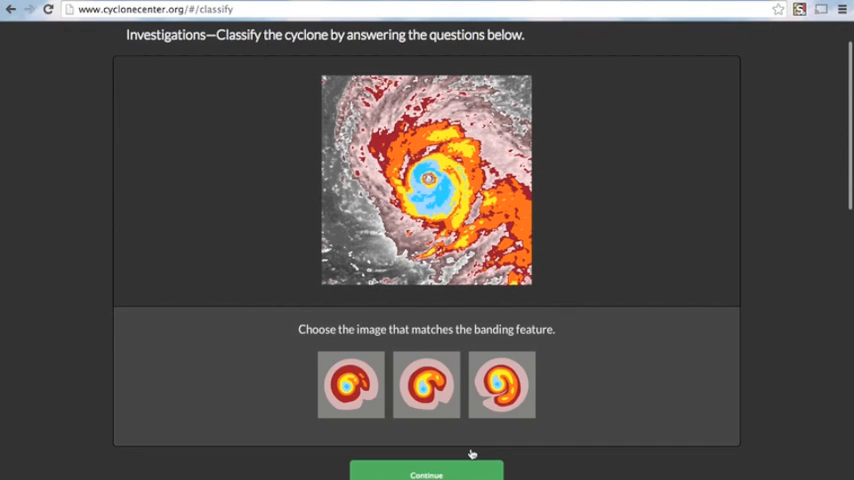
mouse_move(240, 366)
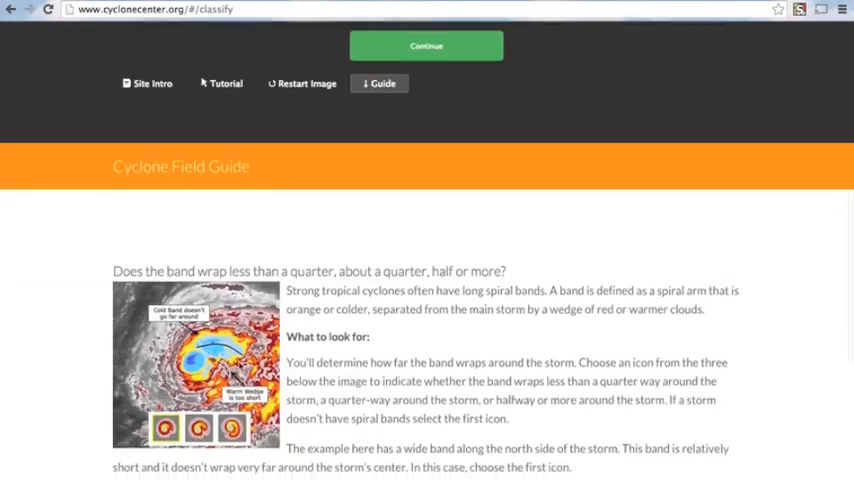
Review the field guide, select the middle banding image, and submit the classification
scroll(down, 3)
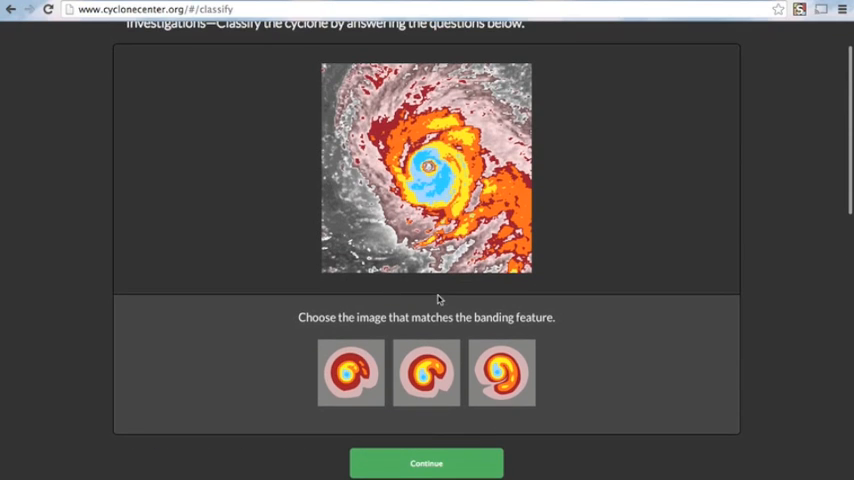
click(426, 373)
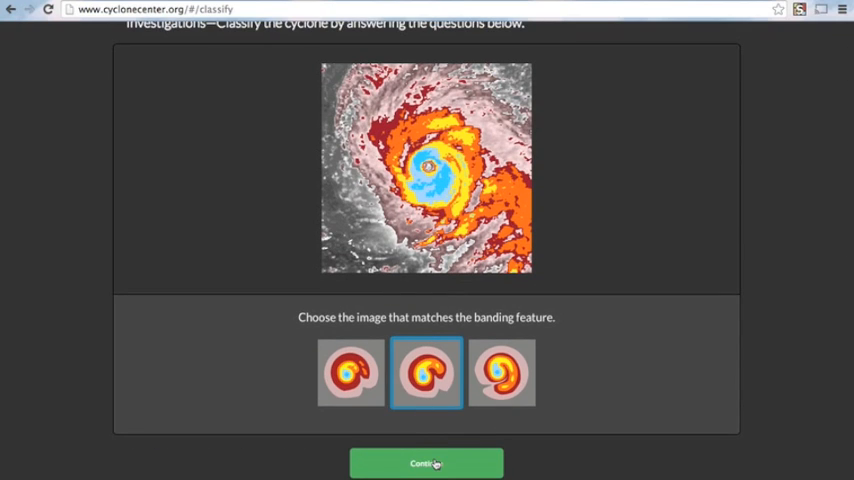
mouse_move(744, 322)
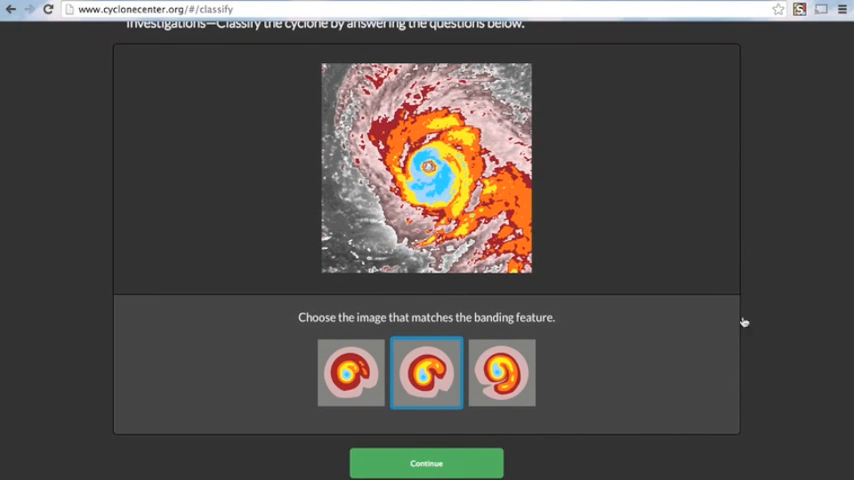
click(426, 462)
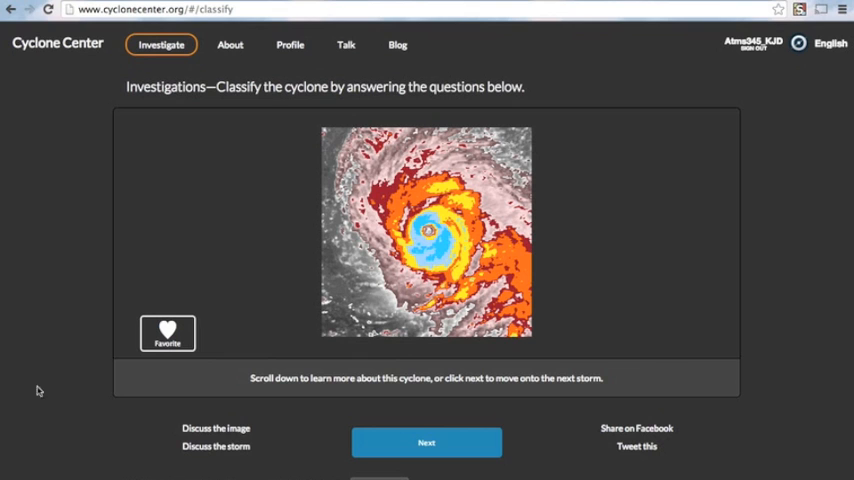
Favorite the storm image and scroll to Gert's track map and wind-pressure chart
click(167, 332)
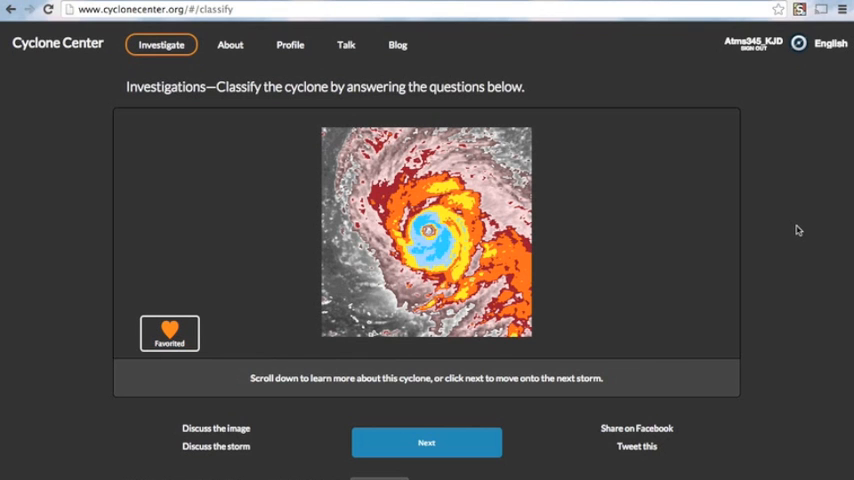
scroll(down, 3)
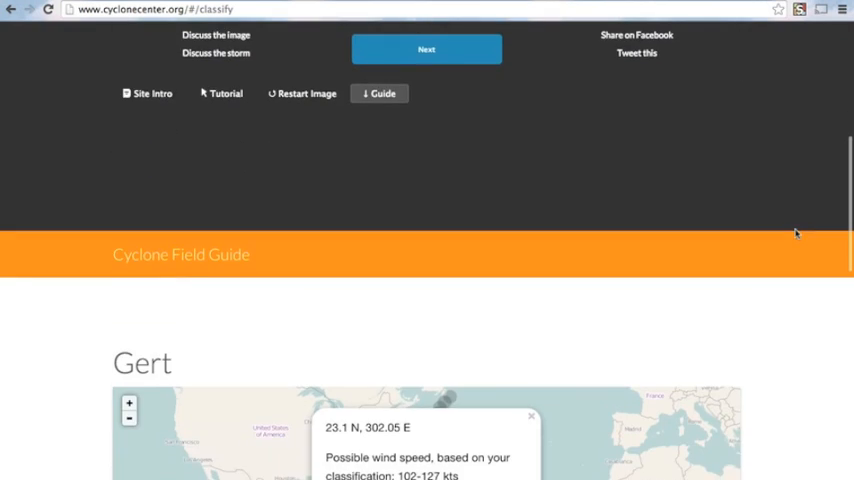
scroll(down, 3)
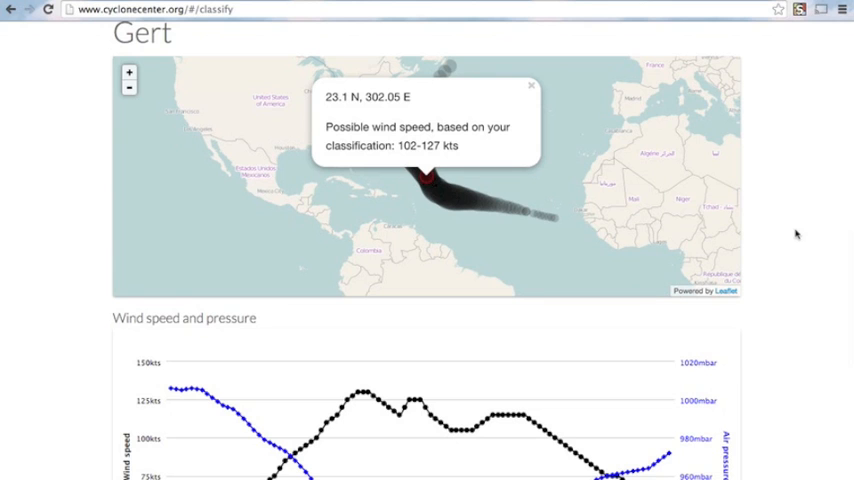